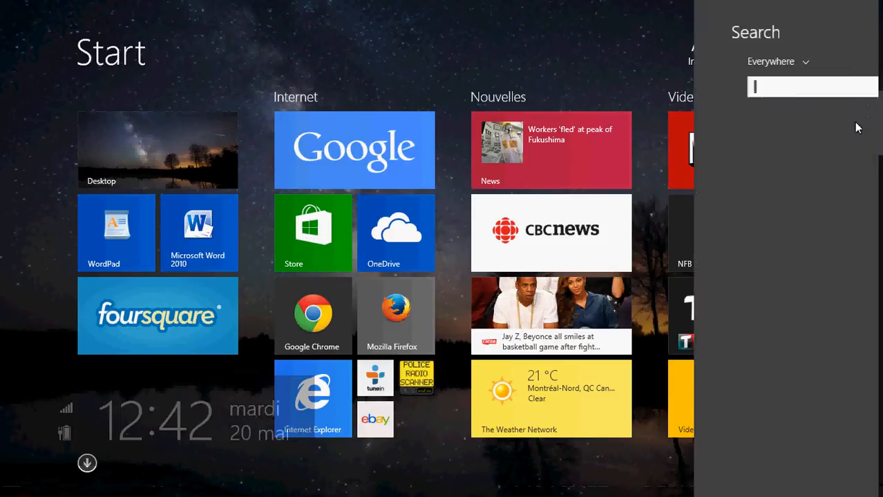
Search 'po' on the Start screen and open 'Change what the power buttons do'.
{"action": "type", "text": "power butt"}
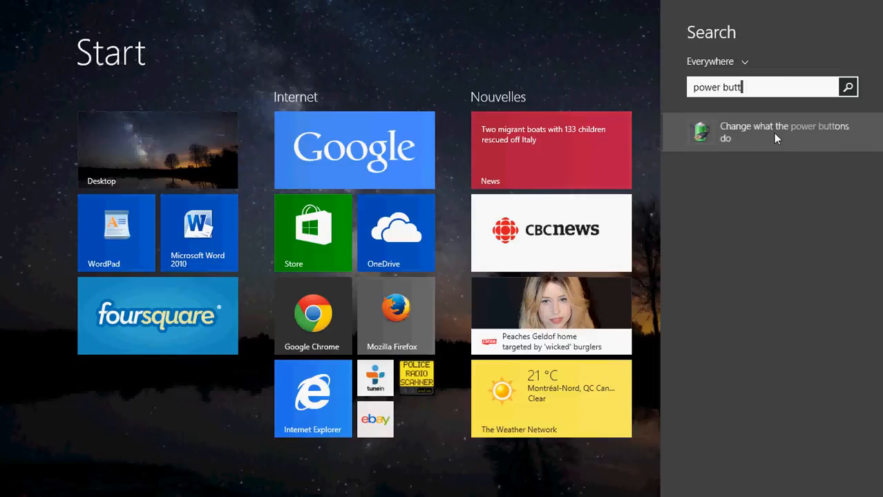
{"action": "left_click", "coordinate": [771, 133]}
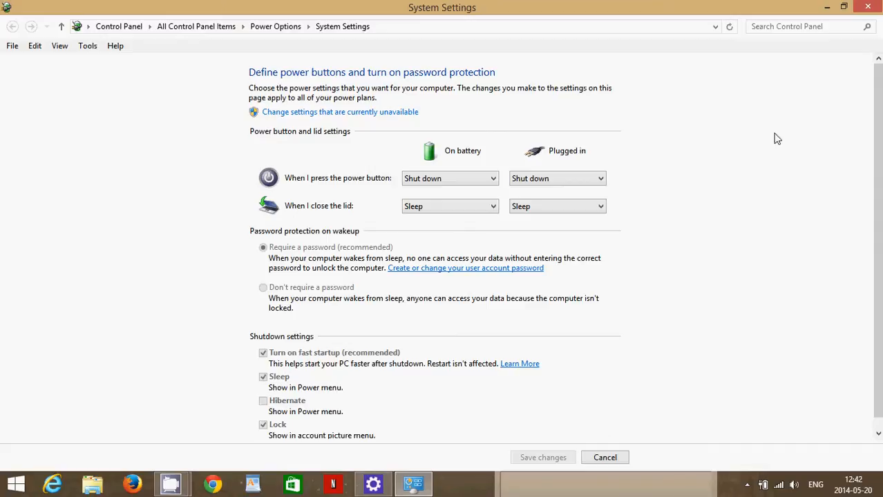
{"action": "mouse_move", "coordinate": [376, 94]}
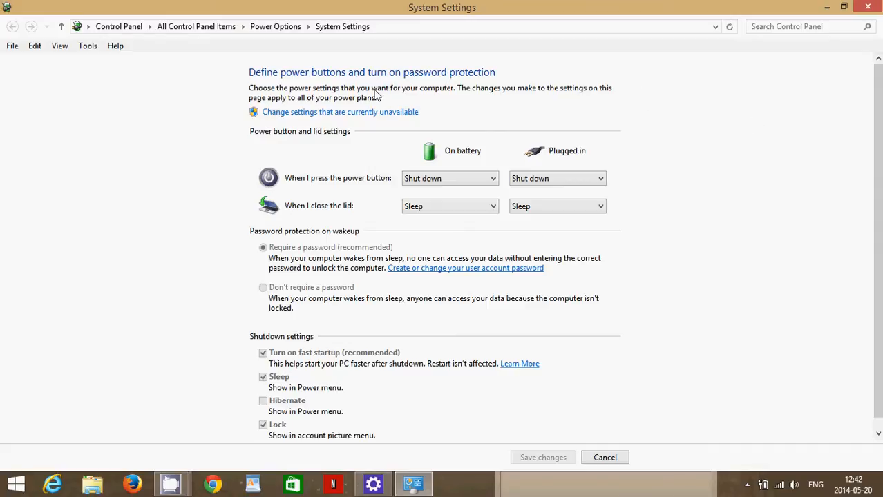
{"action": "mouse_move", "coordinate": [302, 182]}
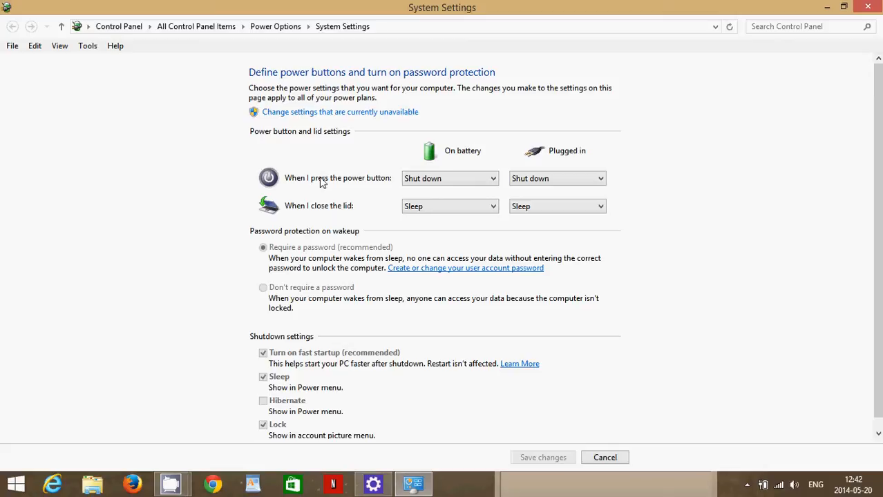
{"action": "mouse_move", "coordinate": [532, 178]}
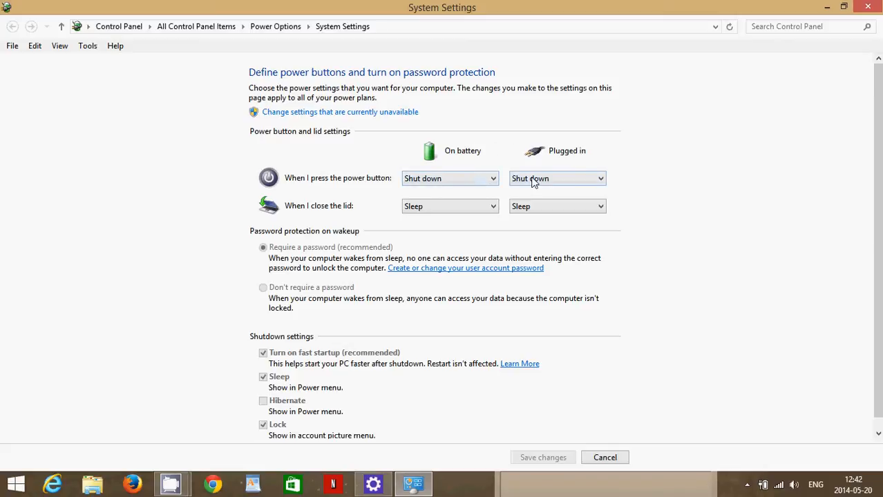
{"action": "mouse_move", "coordinate": [456, 163]}
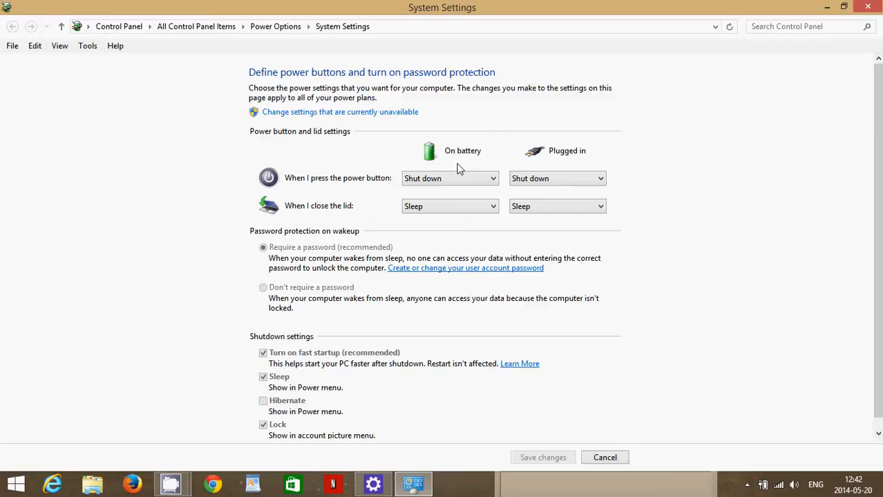
{"action": "left_click", "coordinate": [451, 179]}
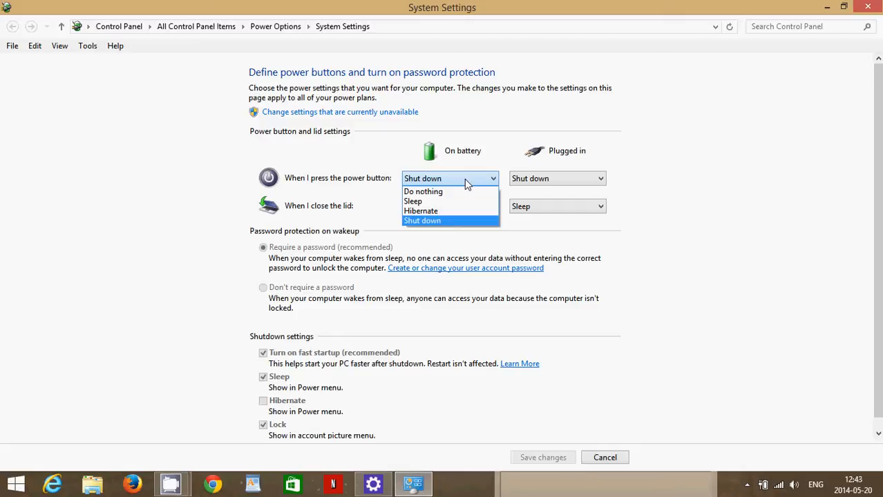
{"action": "mouse_move", "coordinate": [467, 191]}
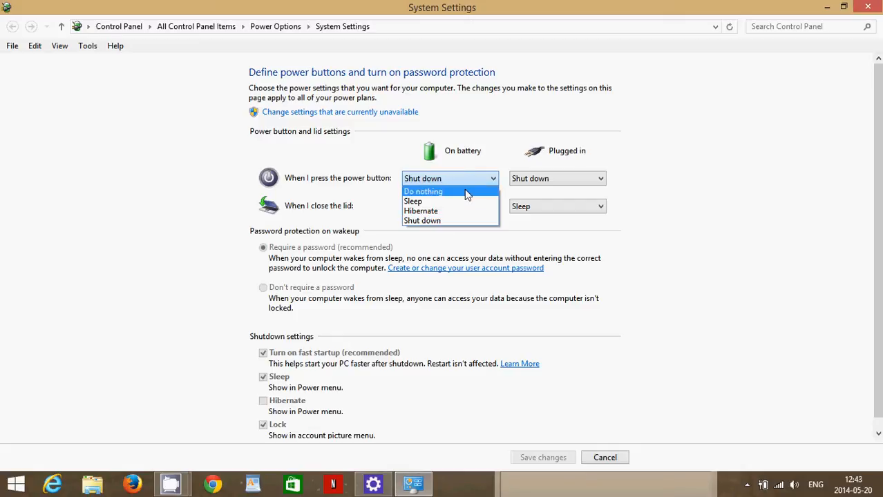
{"action": "mouse_move", "coordinate": [495, 145]}
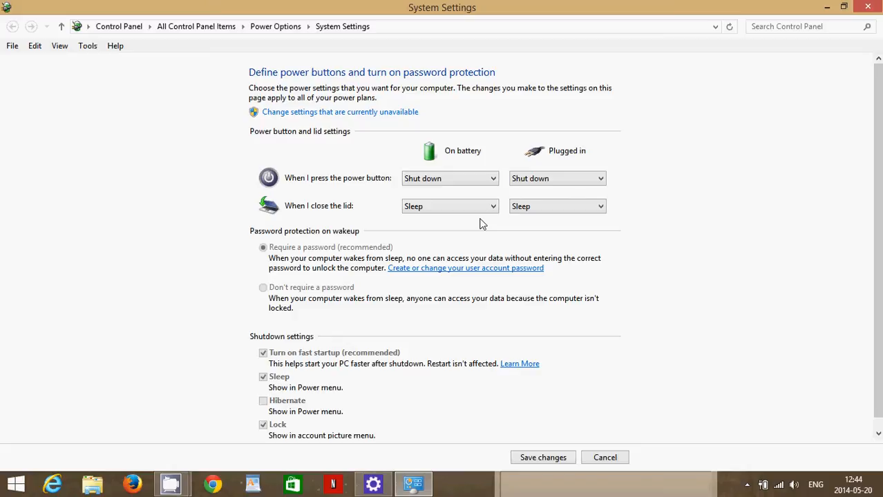
{"action": "left_click", "coordinate": [449, 178]}
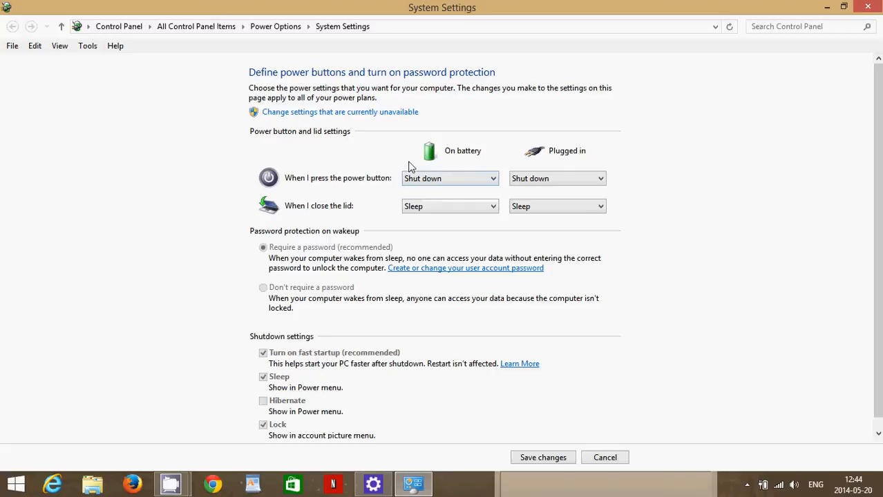
{"action": "mouse_move", "coordinate": [424, 200]}
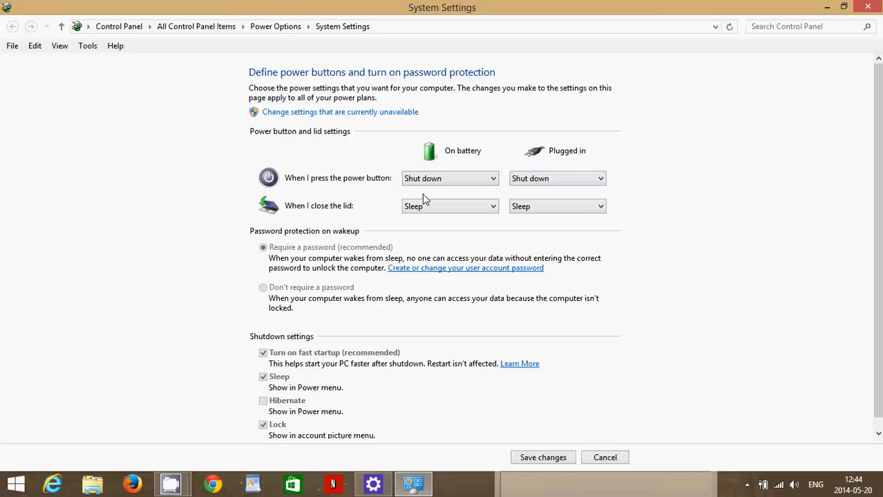
{"action": "mouse_move", "coordinate": [558, 179]}
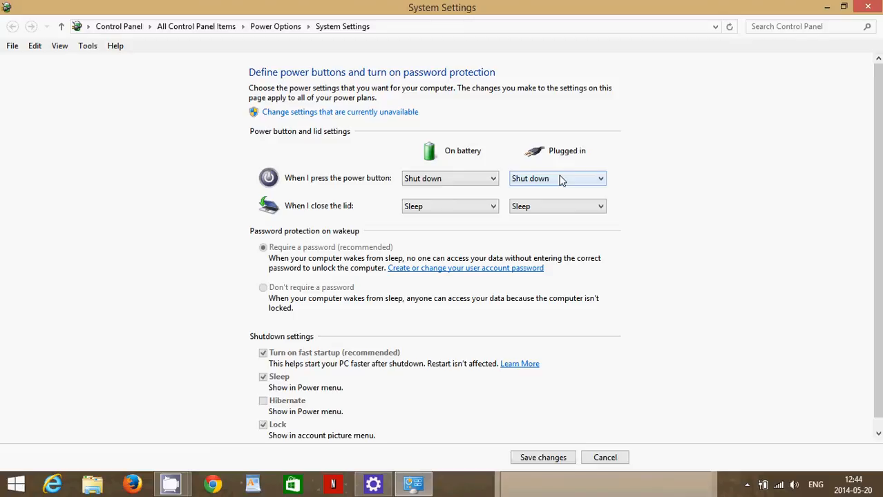
Set the plugged-in power button action to Shut down.
{"action": "left_click", "coordinate": [556, 178]}
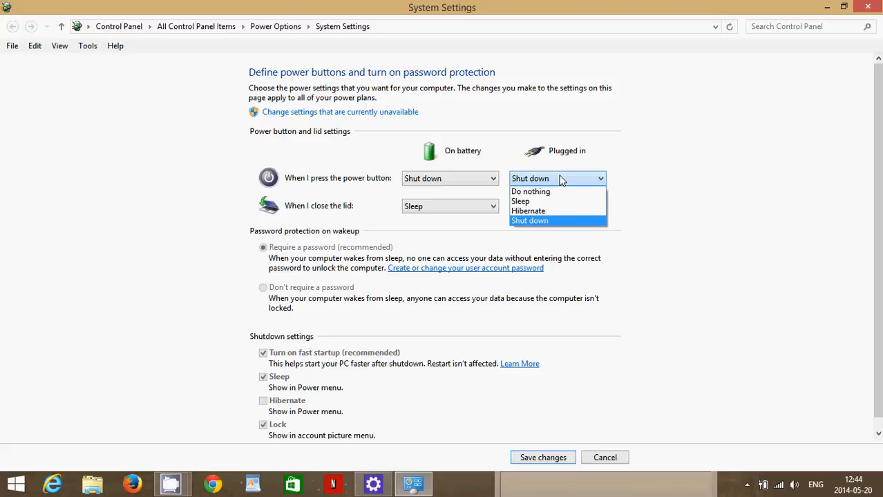
{"action": "left_click", "coordinate": [531, 222]}
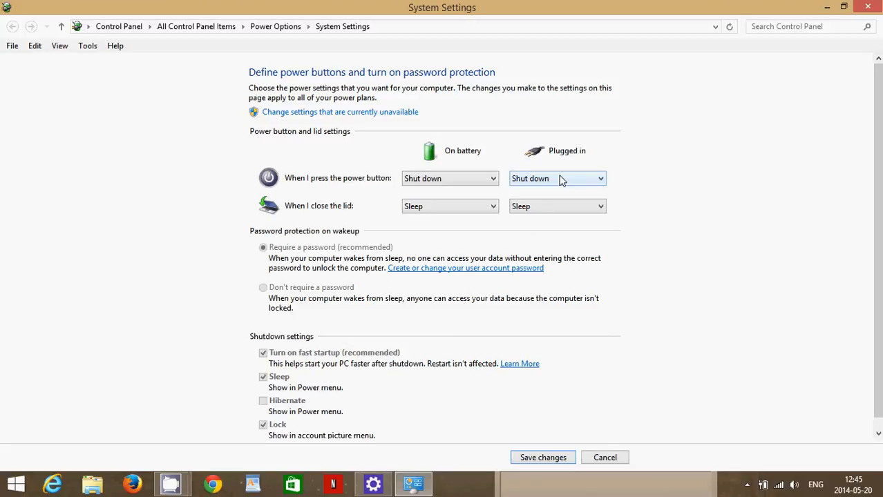
{"action": "mouse_move", "coordinate": [661, 233]}
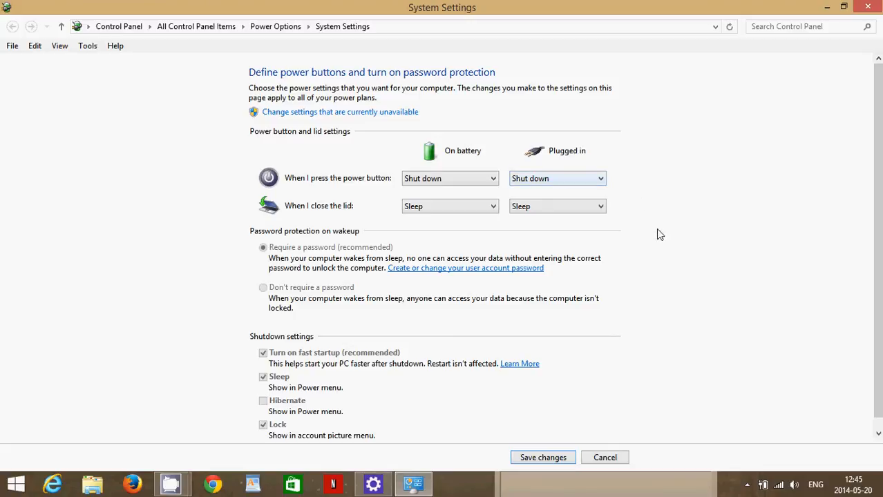
{"action": "mouse_move", "coordinate": [597, 265]}
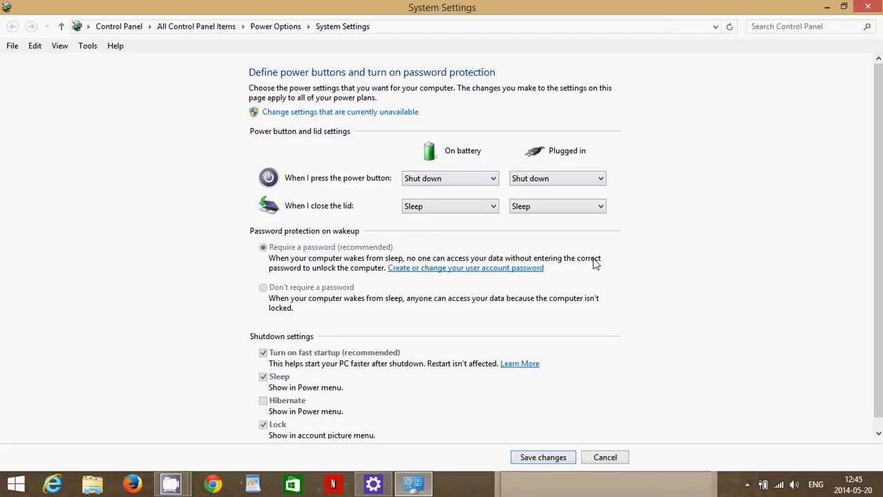
{"action": "mouse_move", "coordinate": [550, 409]}
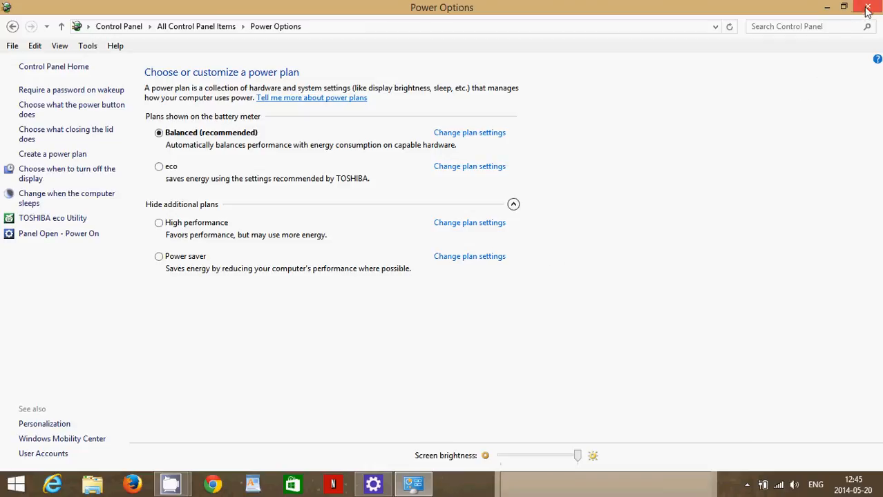
Close the Power Options window, returning to the Start screen.
{"action": "left_click", "coordinate": [868, 7]}
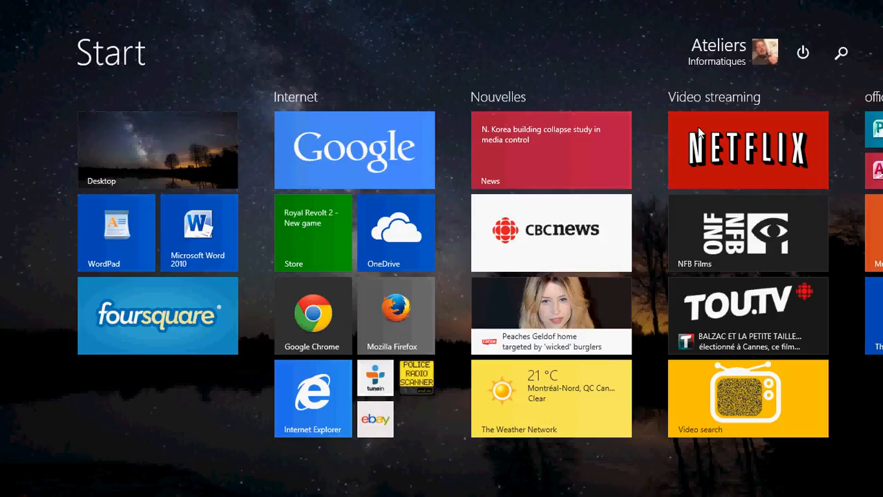
Show the Start screen power menu with Sleep, Shut down and Restart.
{"action": "left_click", "coordinate": [802, 52]}
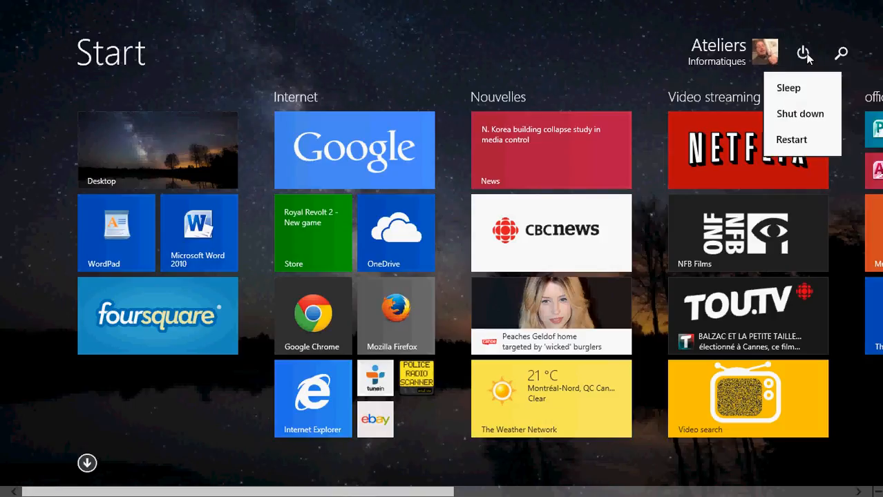
{"action": "mouse_move", "coordinate": [674, 25]}
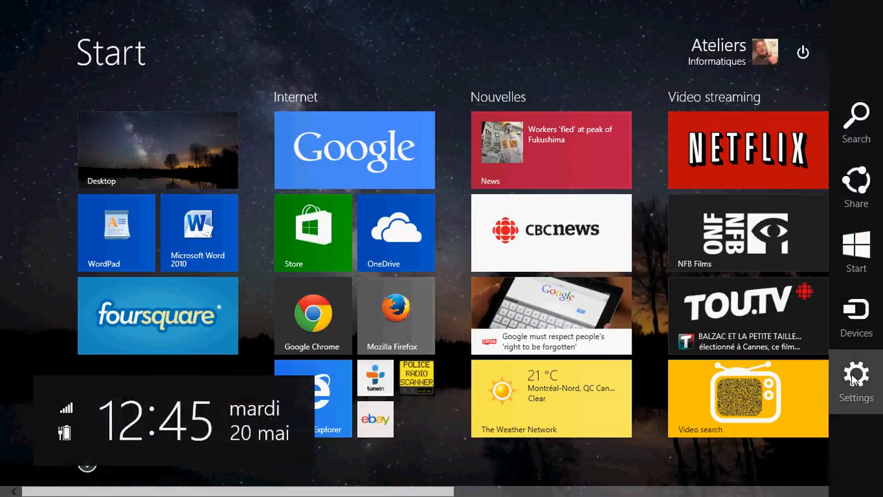
Dismiss the charms bar and switch to the desktop via the Desktop tile.
{"action": "left_click", "coordinate": [855, 384]}
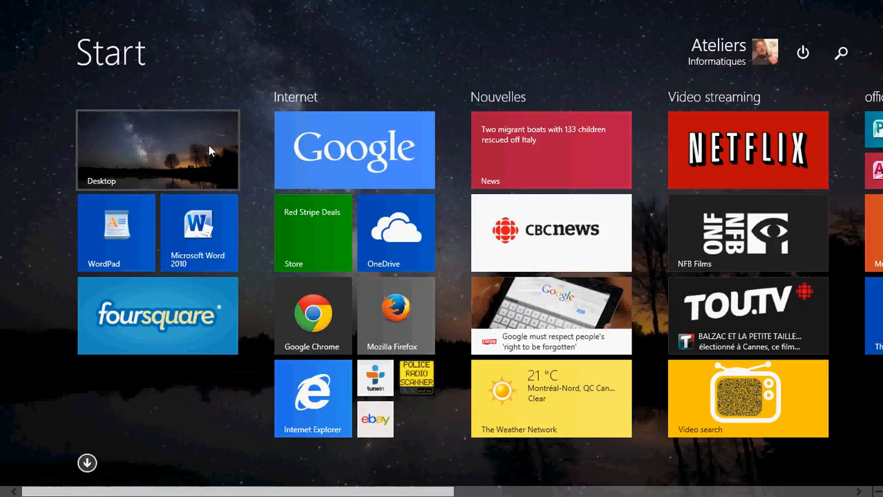
{"action": "left_click", "coordinate": [158, 149]}
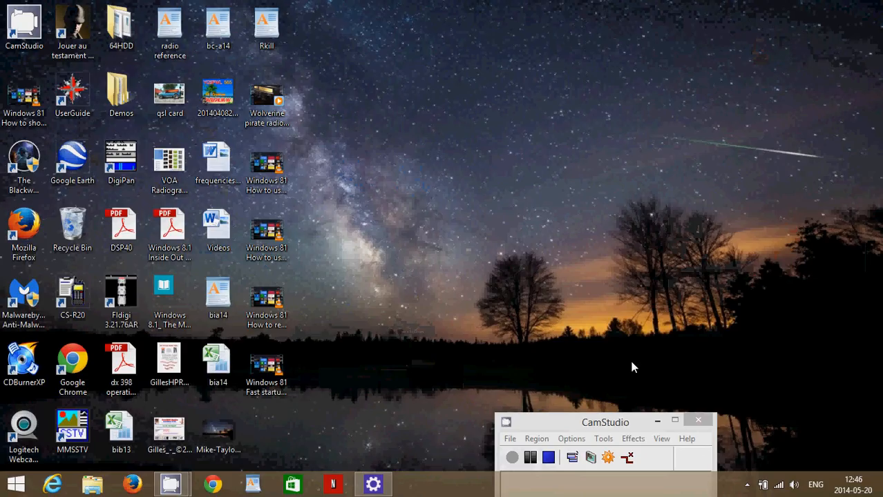